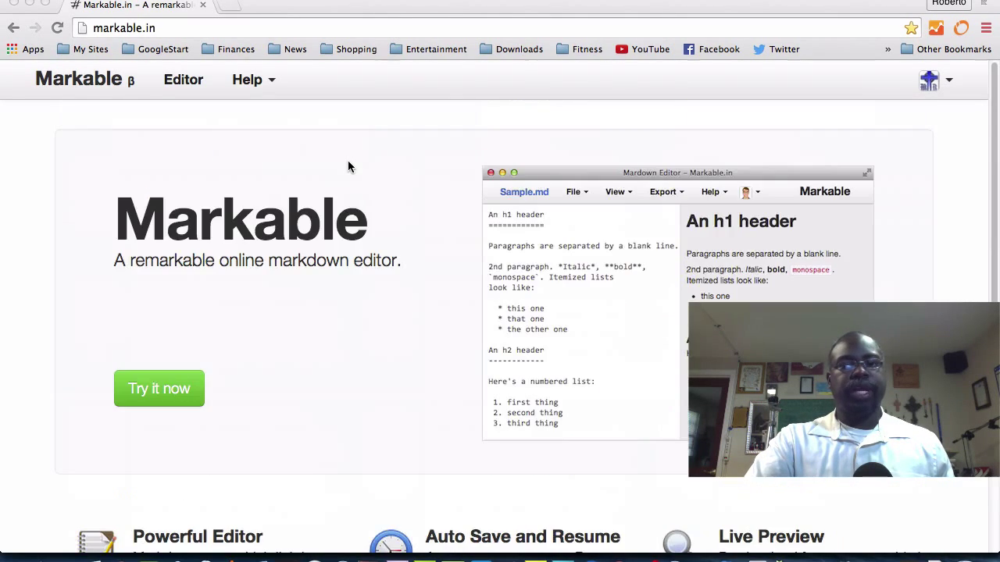
Open the online editor, review the email template code and preview, then start a new document.
{"action": "scroll", "scroll_direction": "down", "scroll_amount": 3}
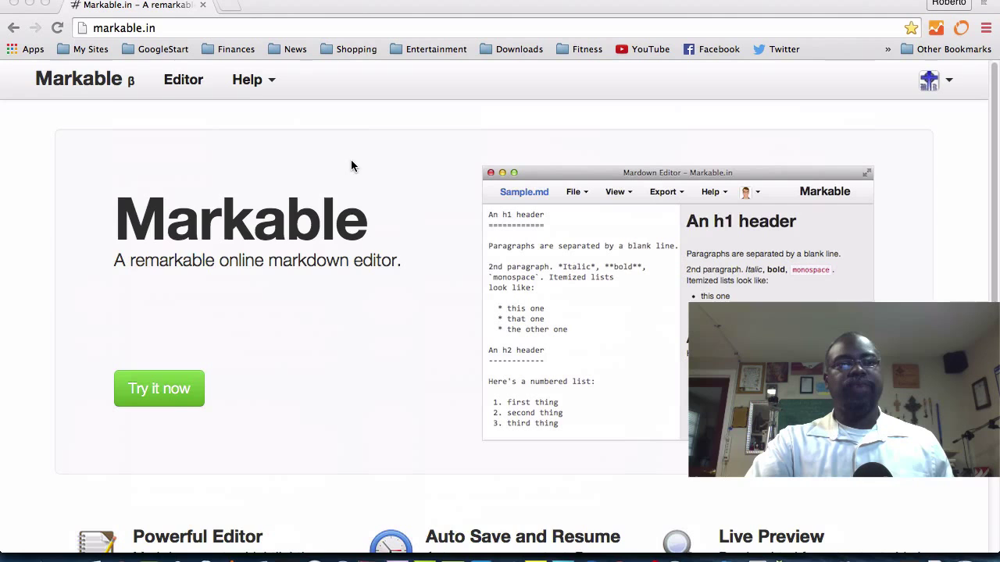
{"action": "mouse_move", "coordinate": [238, 115]}
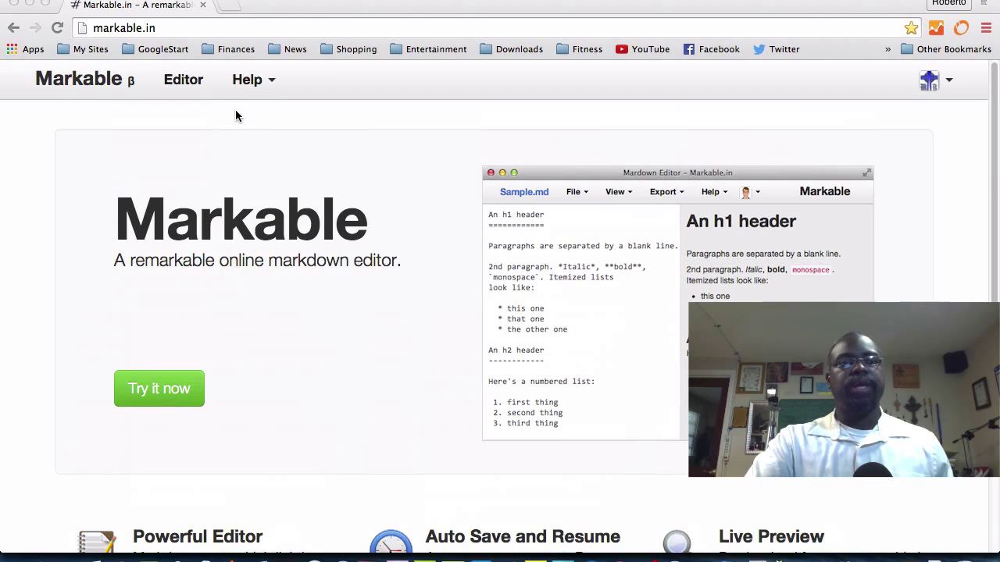
{"action": "left_click", "coordinate": [184, 79]}
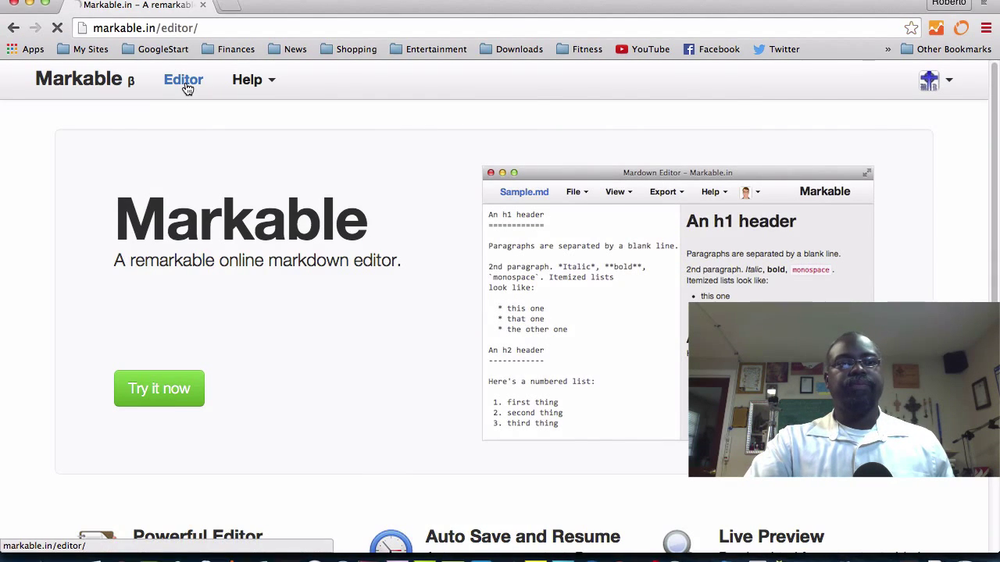
{"action": "left_click", "coordinate": [183, 79]}
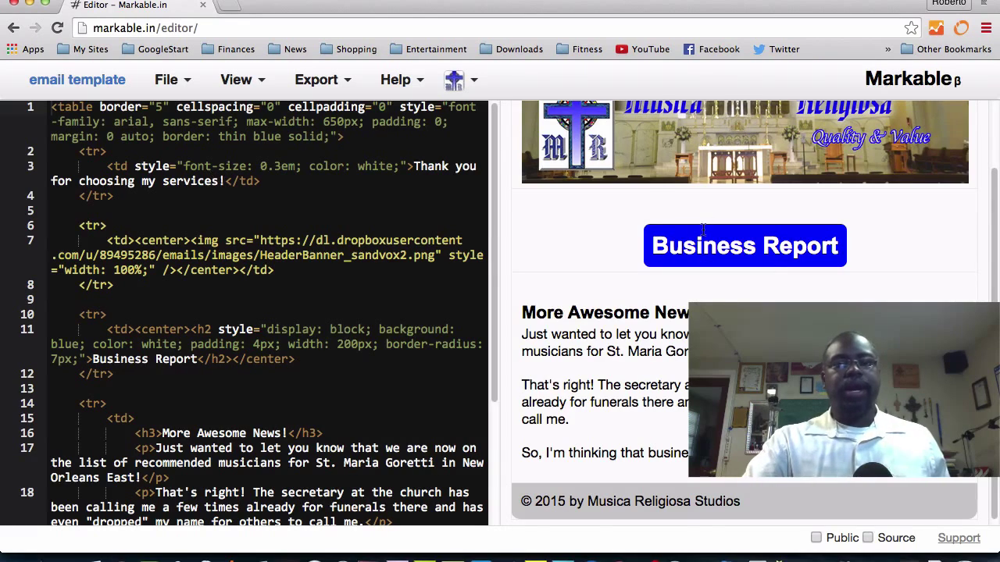
{"action": "scroll", "scroll_direction": "down", "scroll_amount": 3}
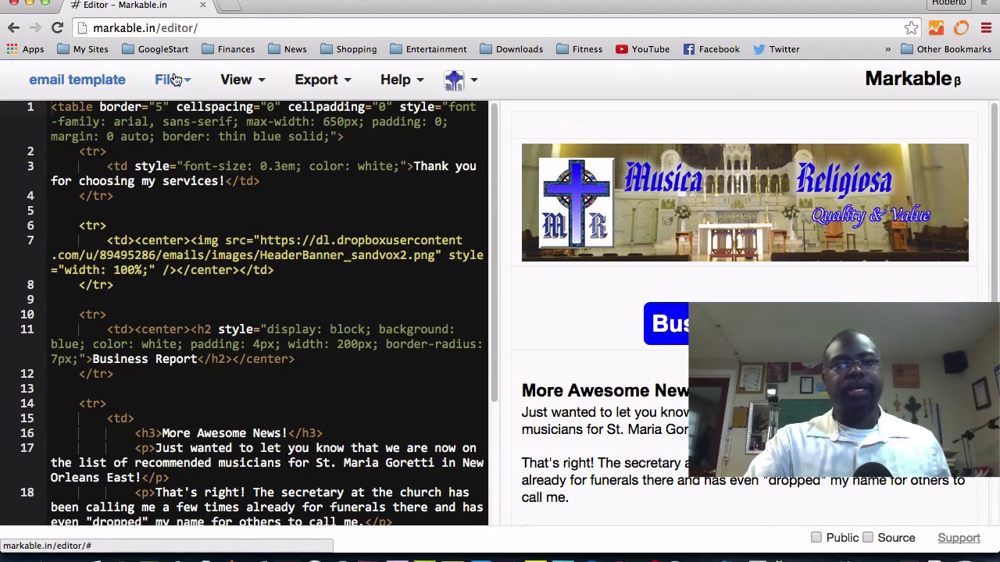
{"action": "left_click", "coordinate": [167, 79]}
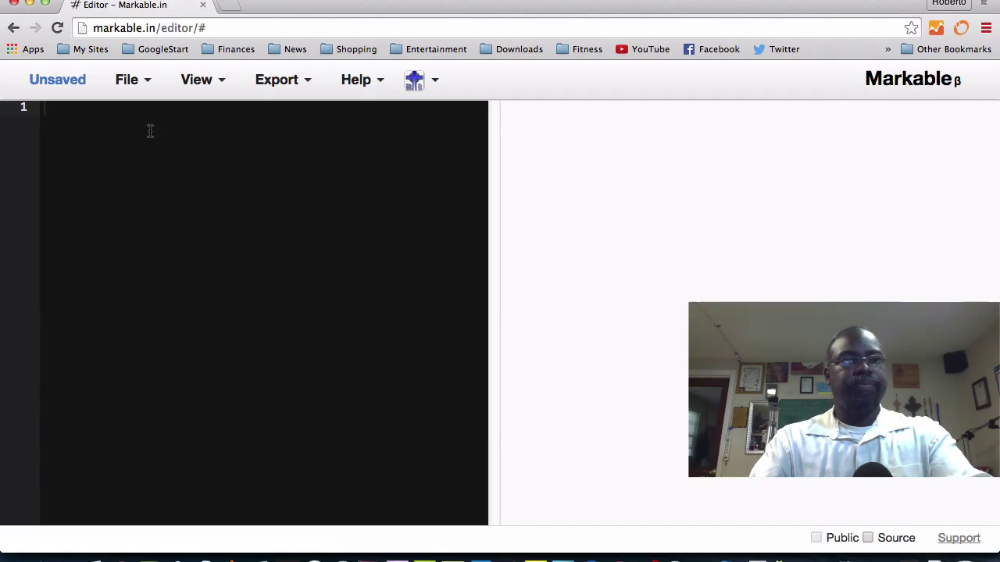
Type a <table> with a <tr> row holding an empty <td> cell, then select the row to copy.
{"action": "type", "text": "<table"}
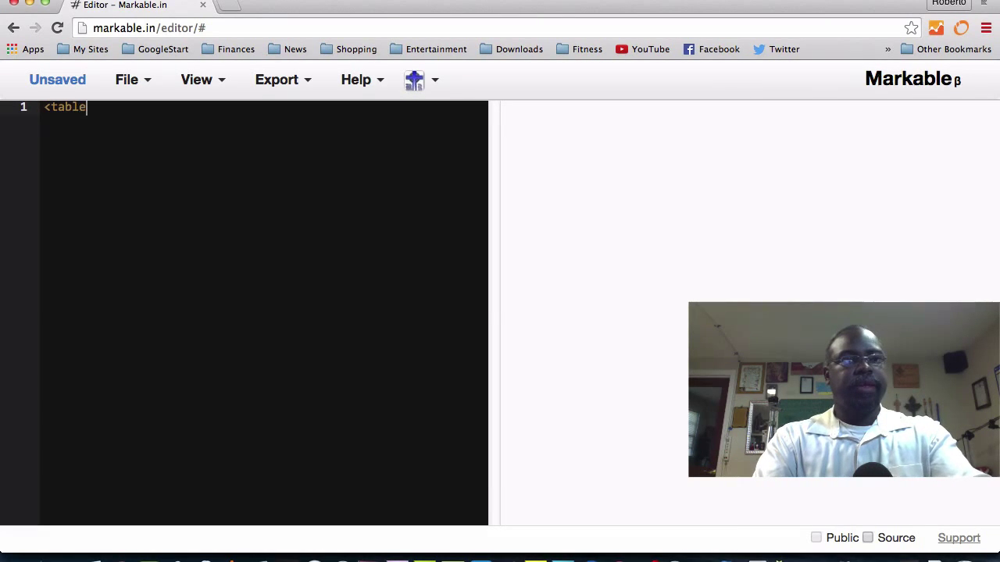
{"action": "type", "text": ">"}
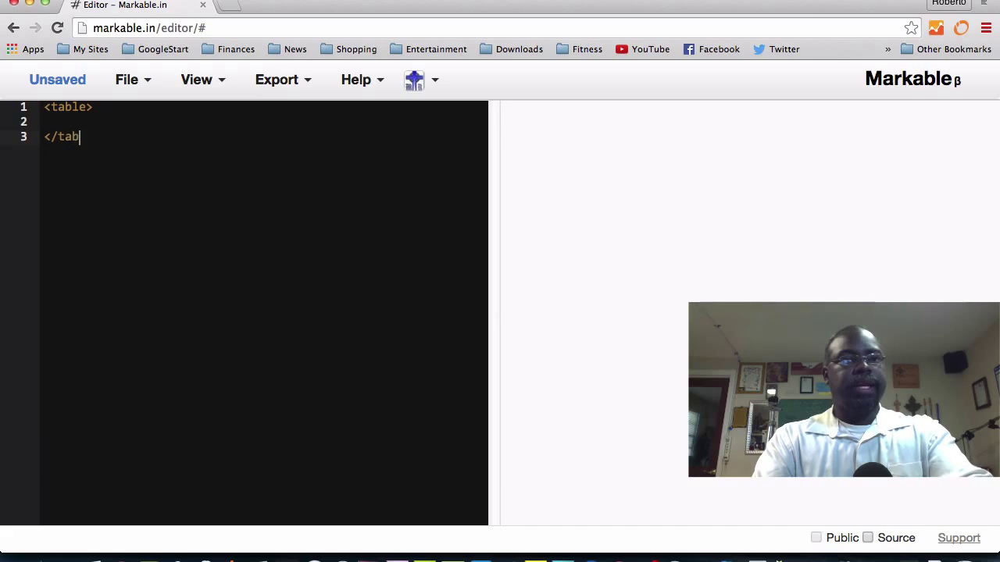
{"action": "type", "text": "le>"}
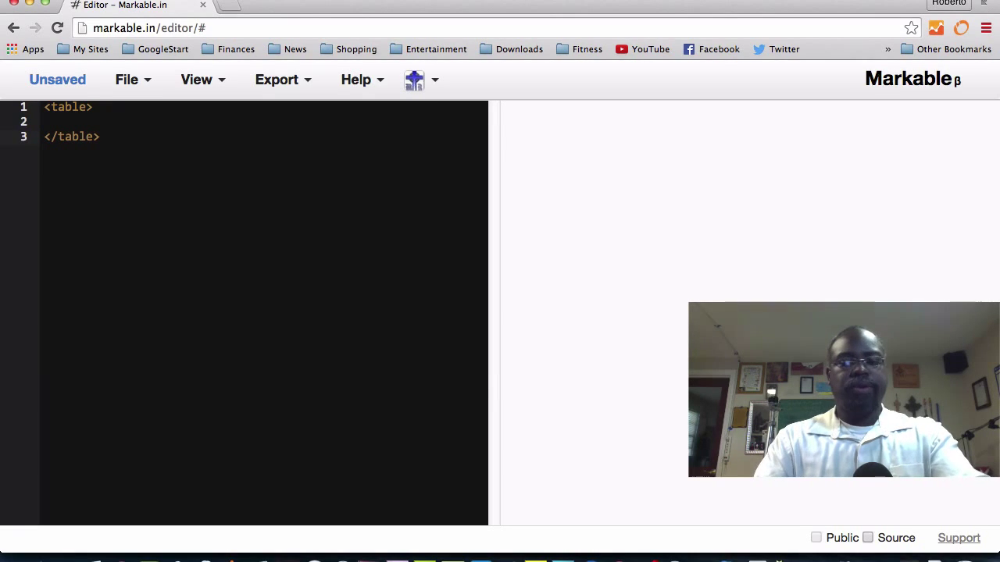
{"action": "type", "text": "<t"}
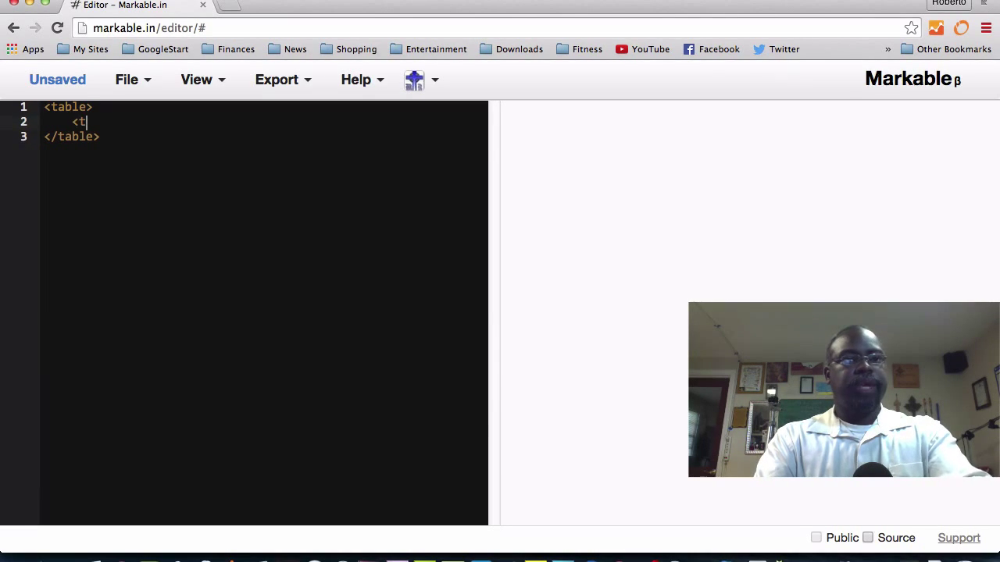
{"action": "type", "text": "r>"}
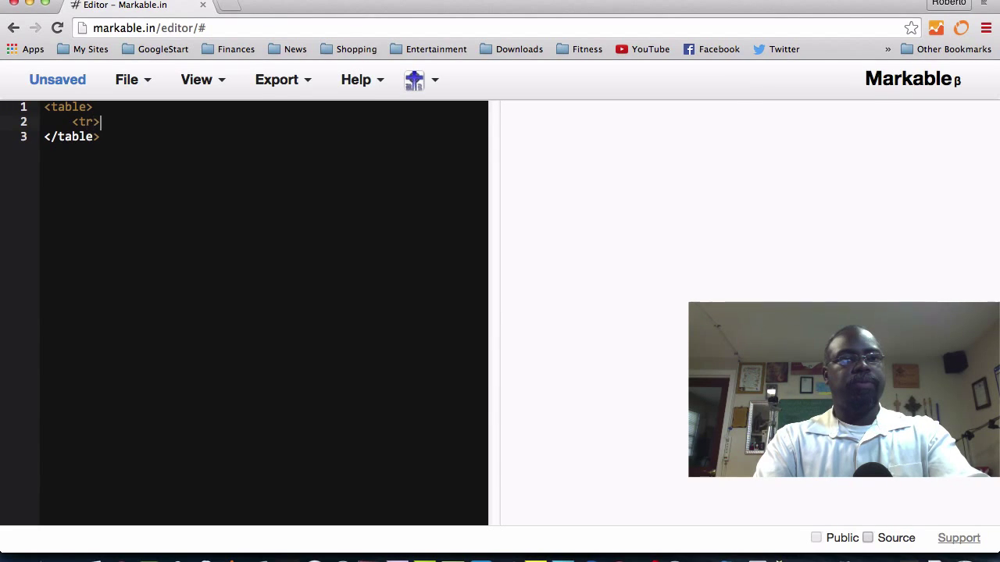
{"action": "type", "text": "</tr>"}
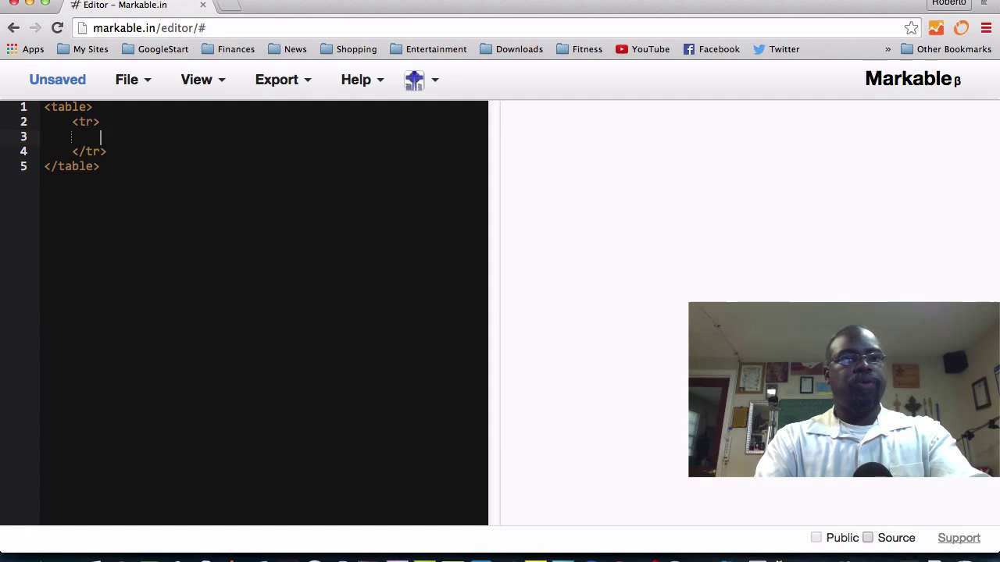
{"action": "type", "text": "<td><"}
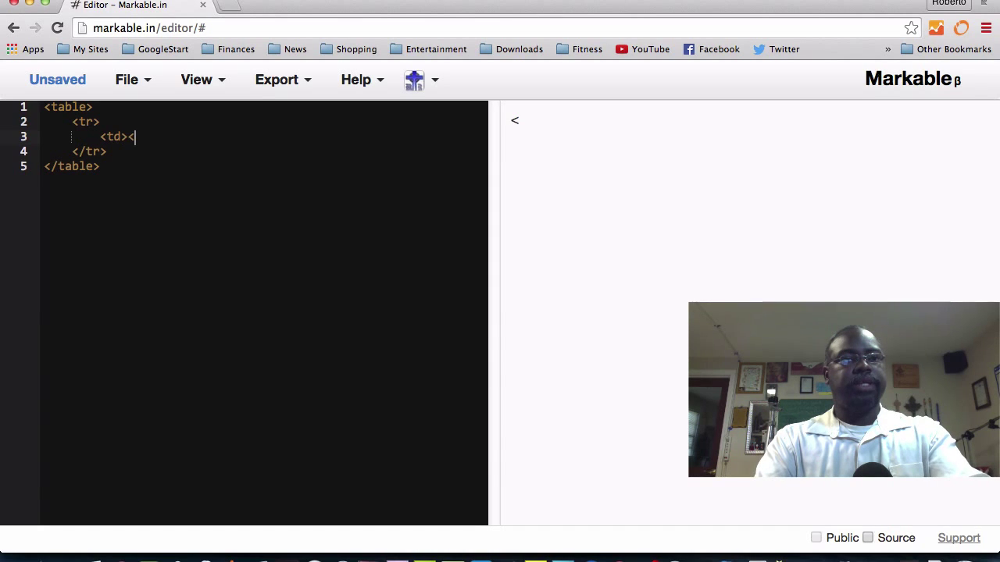
{"action": "type", "text": "/td>"}
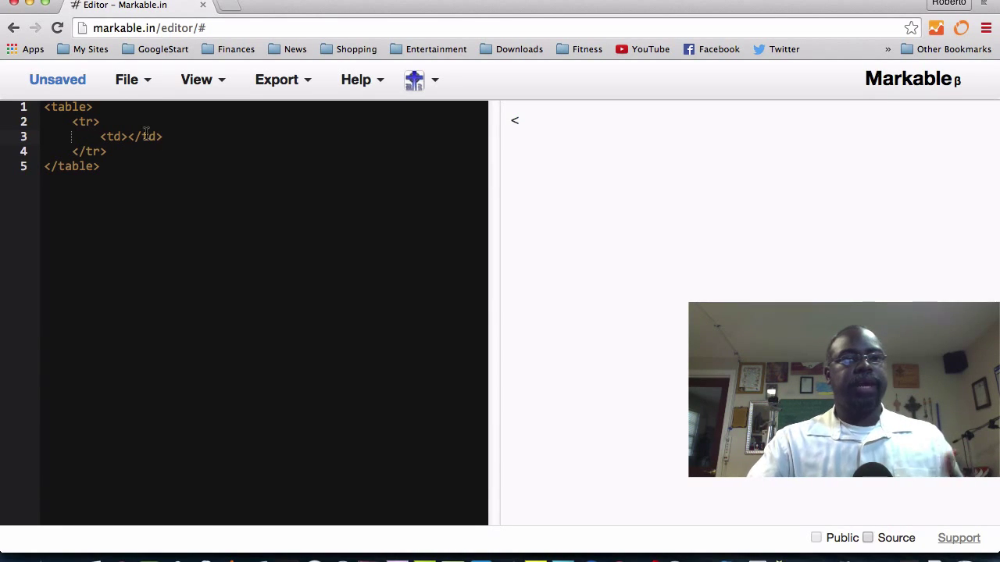
{"action": "left_click_drag", "start_coordinate": [102, 122], "coordinate": [112, 151]}
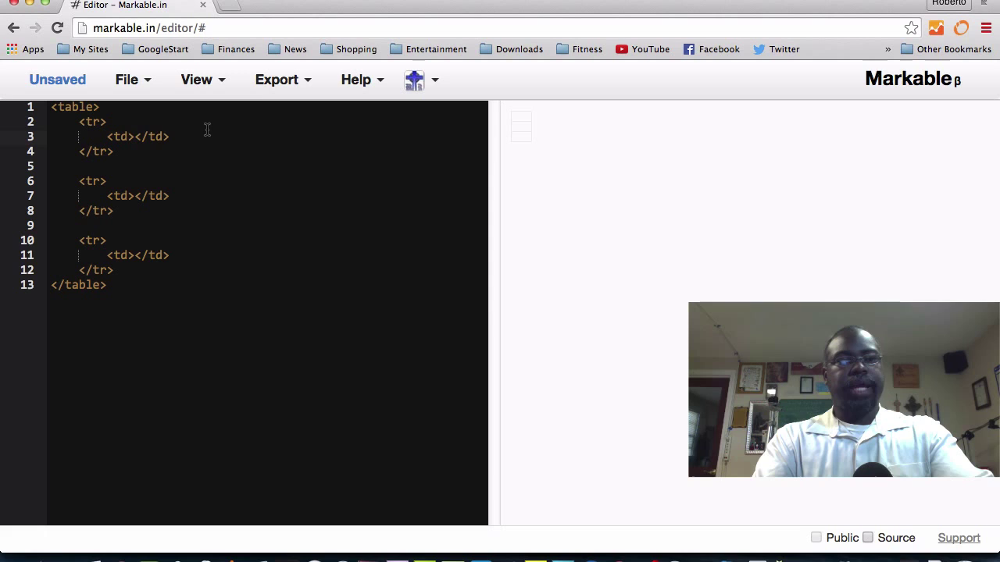
Fill the cells with an h1 'My Title', 'This is my information', and '&copy; 2015 by me'.
{"action": "type", "text": "<h1></h<"}
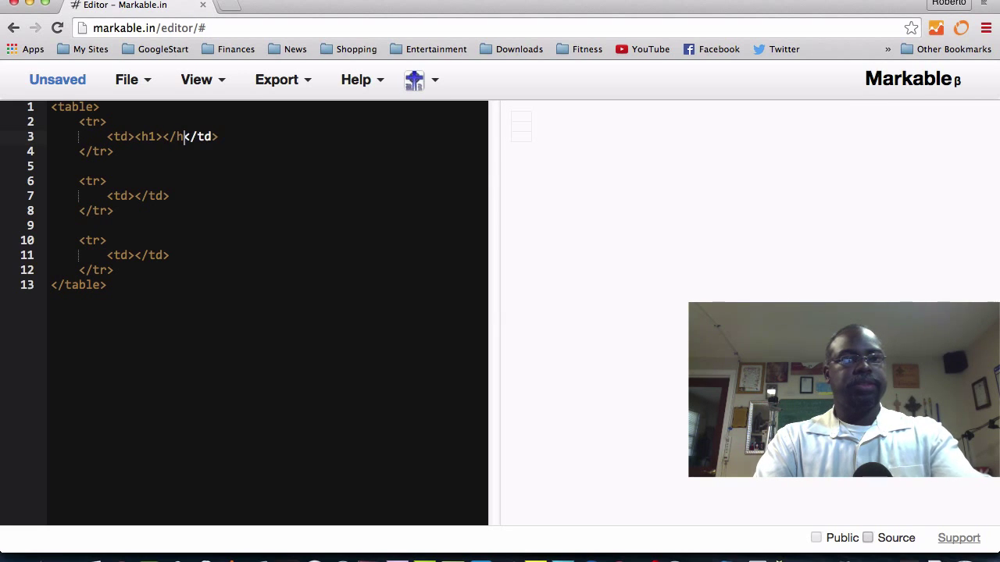
{"action": "type", "text": "1>"}
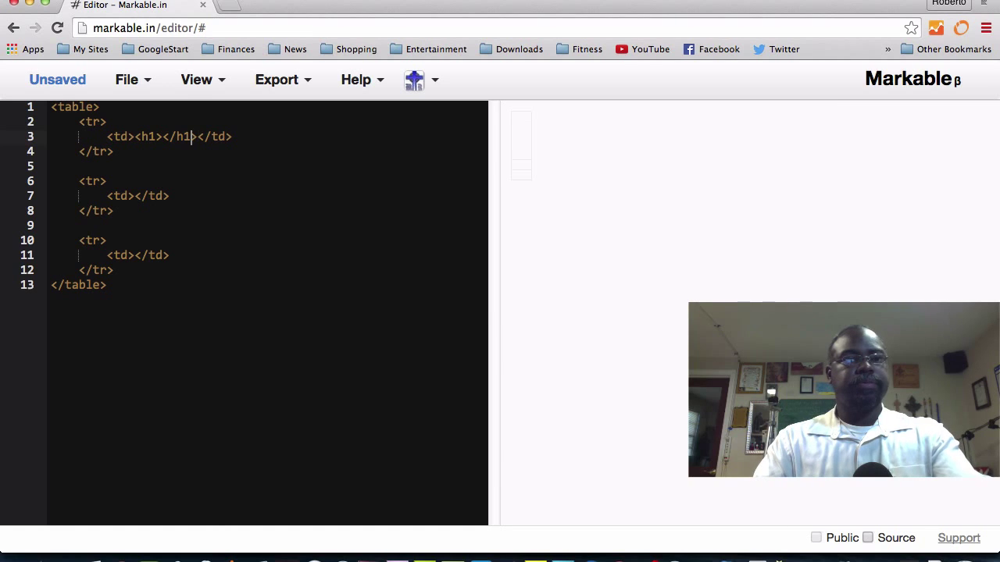
{"action": "type", "text": "My Title"}
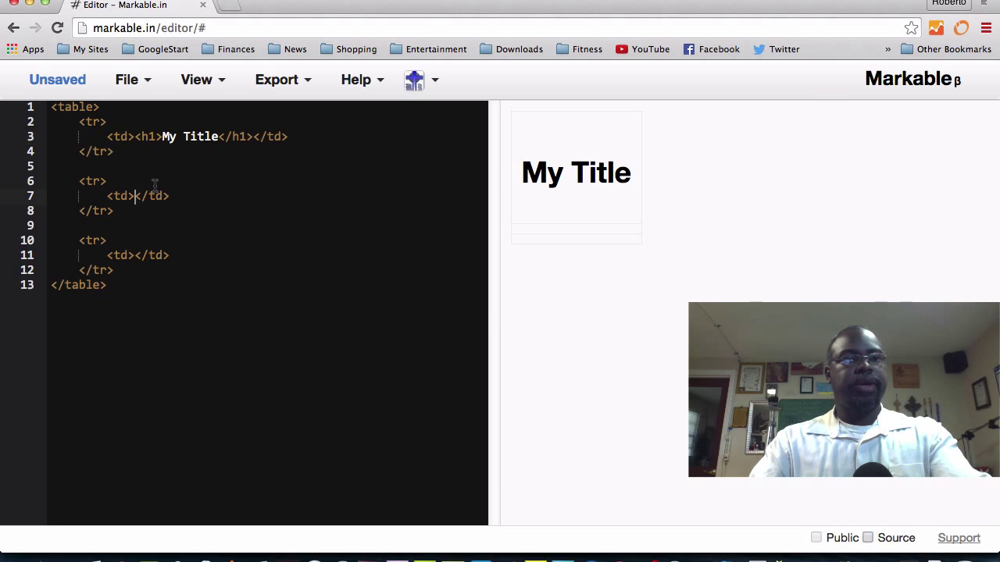
{"action": "type", "text": "This"}
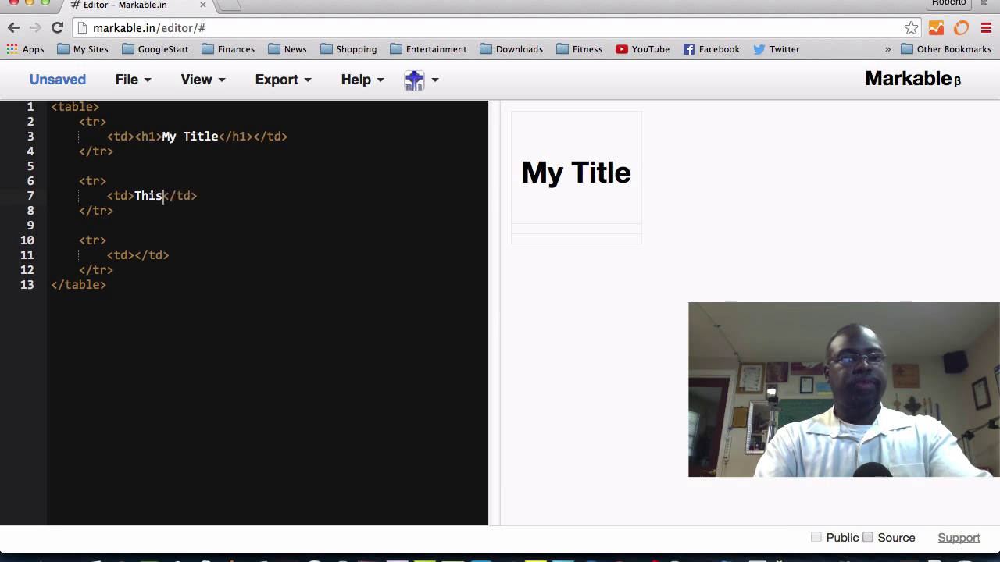
{"action": "type", "text": "is my informa"}
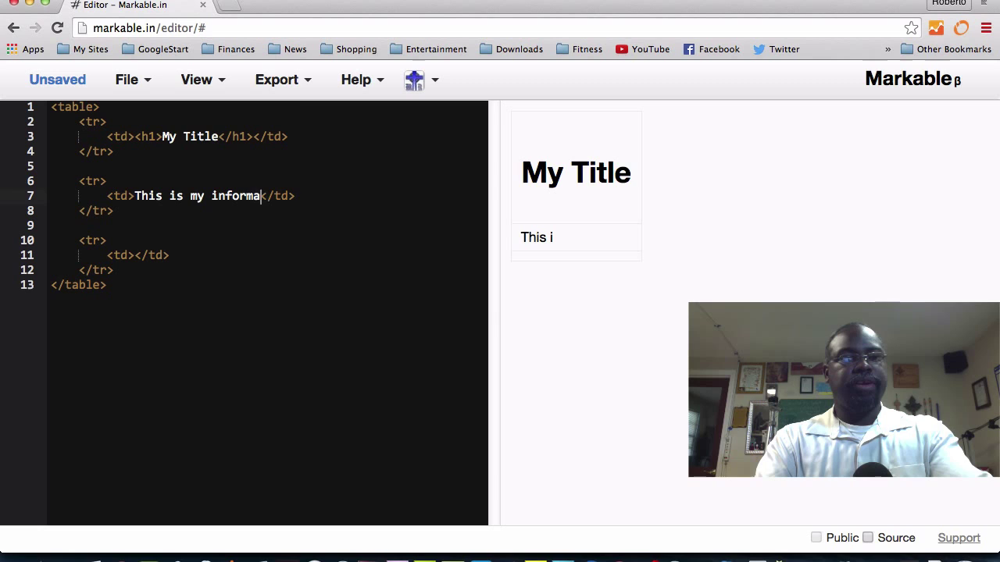
{"action": "type", "text": "tion"}
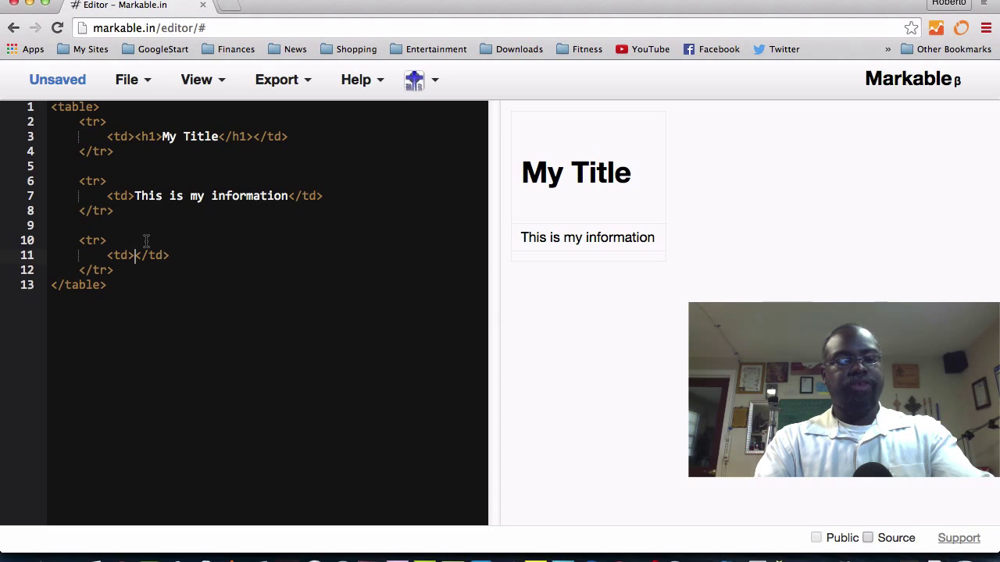
{"action": "type", "text": "&copy;"}
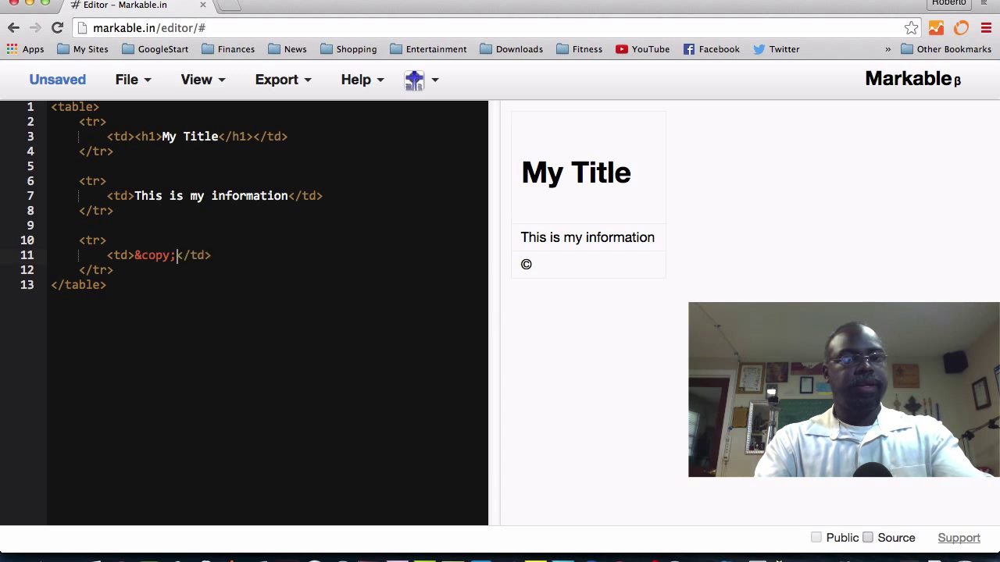
{"action": "type", "text": "2015 by me"}
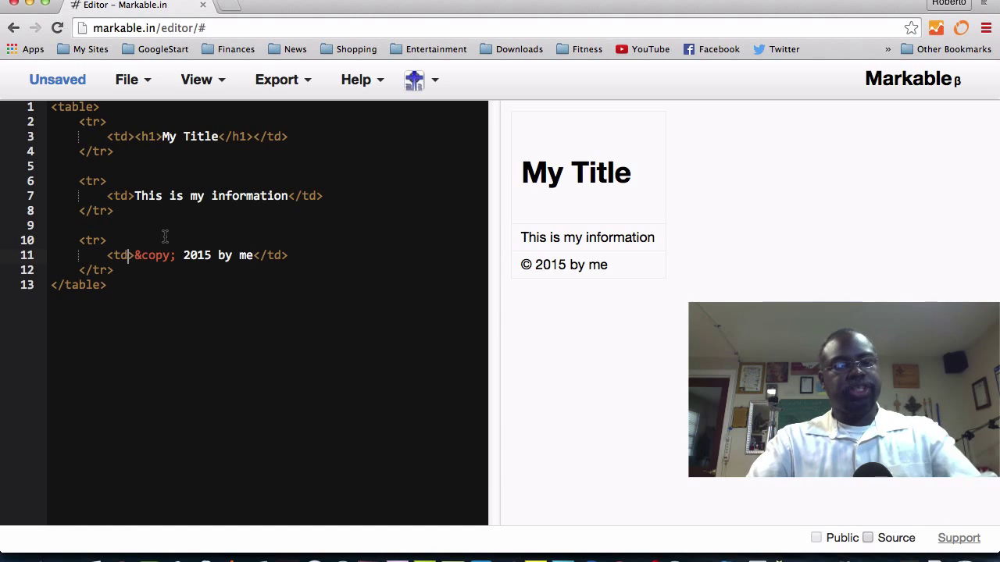
Add style="background: #cccccc;" to the copyright cell's td tag.
{"action": "type", "text": "style"}
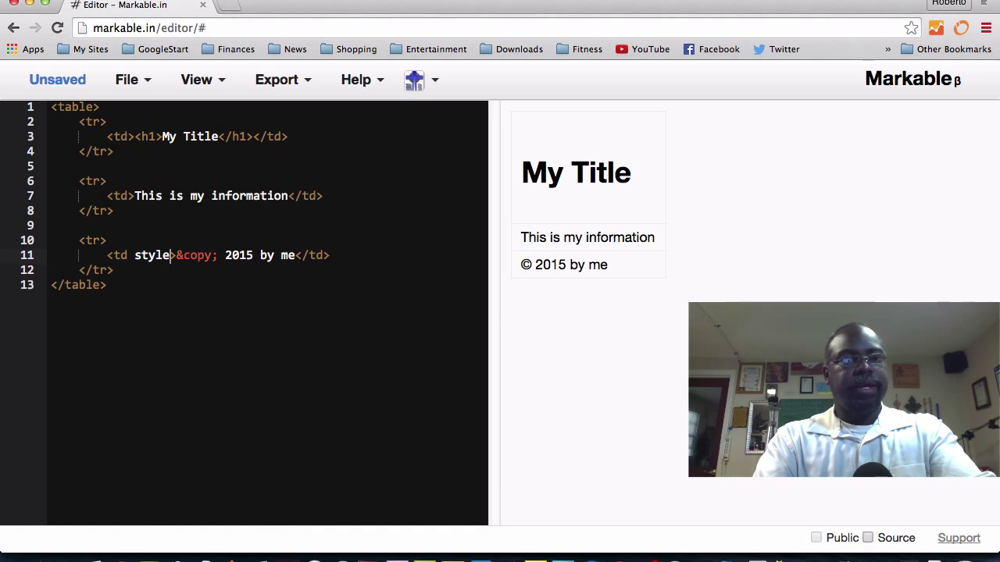
{"action": "type", "text": "=\"\""}
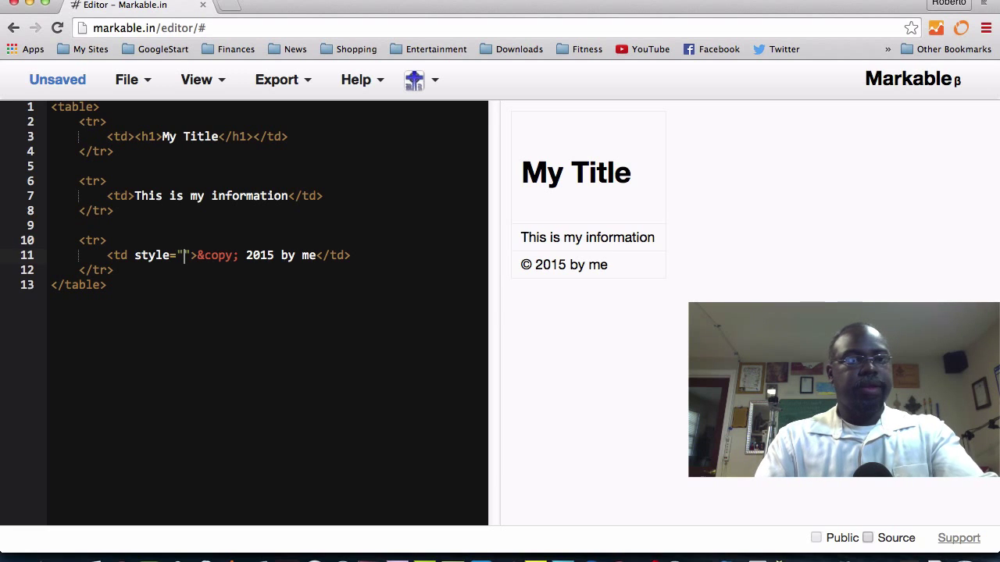
{"action": "type", "text": "backgr"}
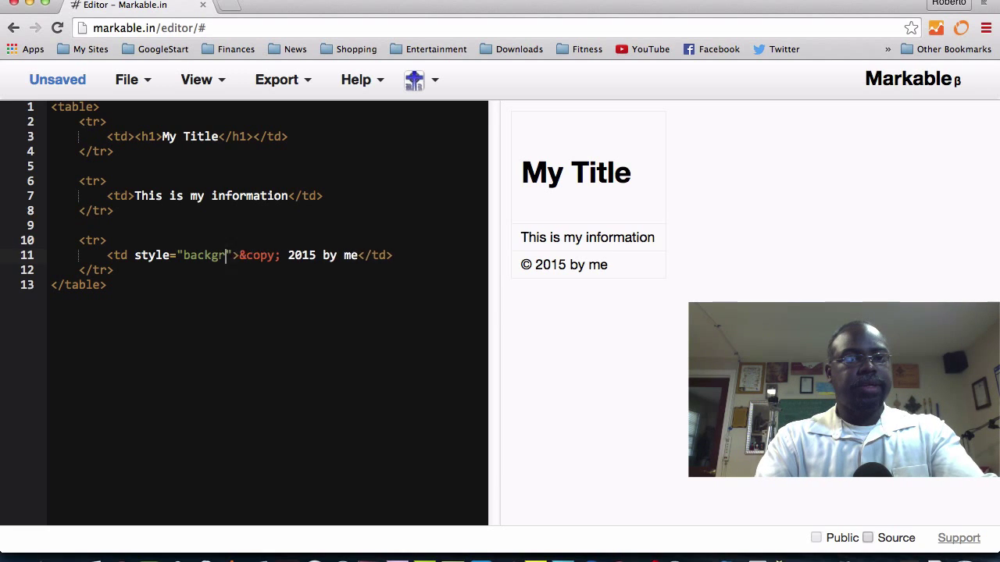
{"action": "type", "text": "ound:"}
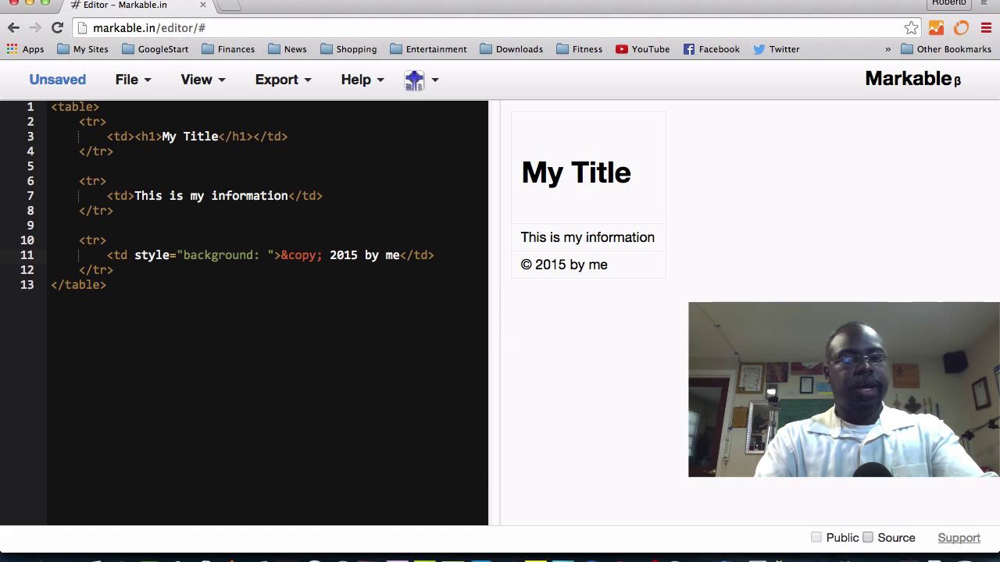
{"action": "type", "text": "#cccccc;"}
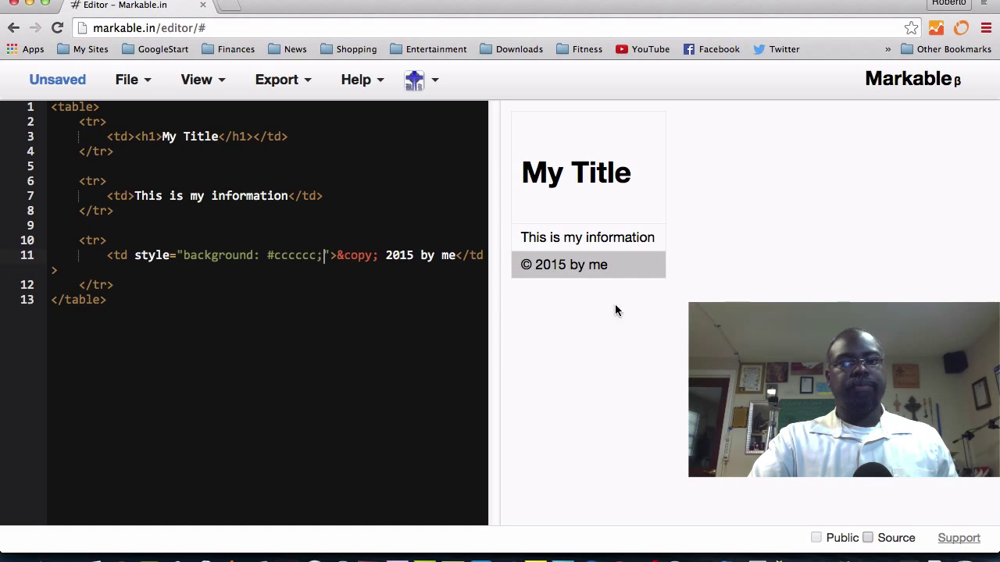
{"action": "mouse_move", "coordinate": [480, 285]}
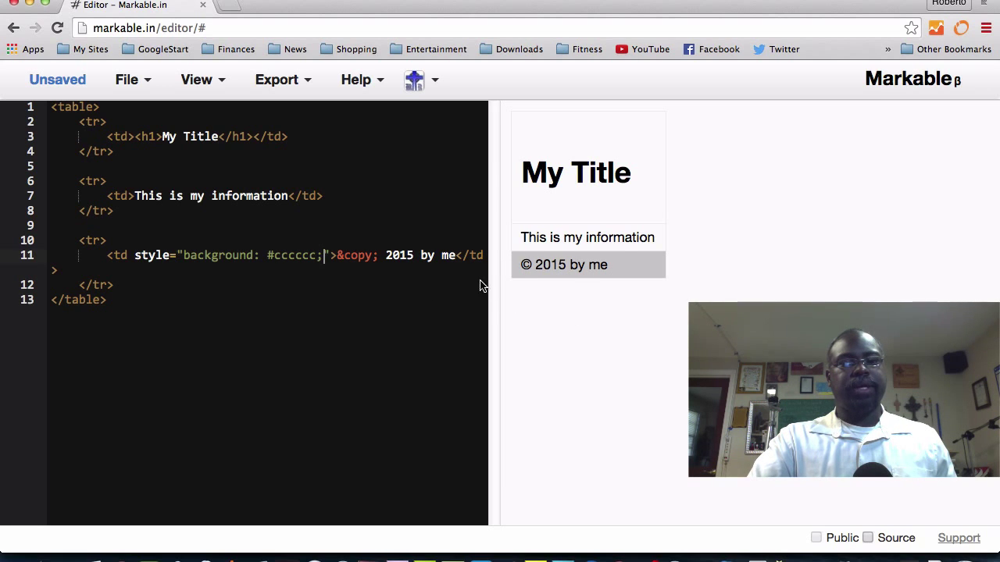
{"action": "mouse_move", "coordinate": [269, 287]}
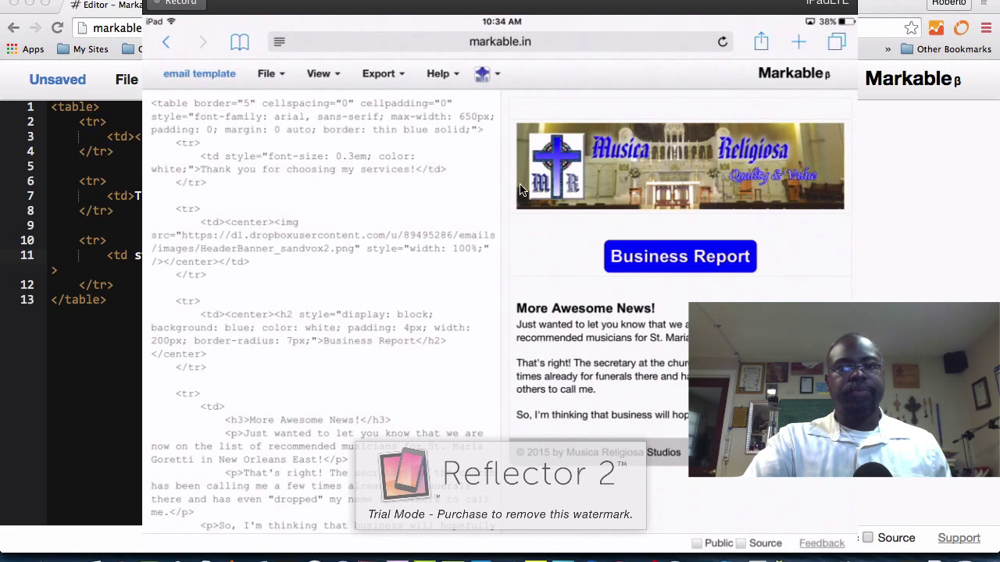
{"action": "mouse_move", "coordinate": [649, 295]}
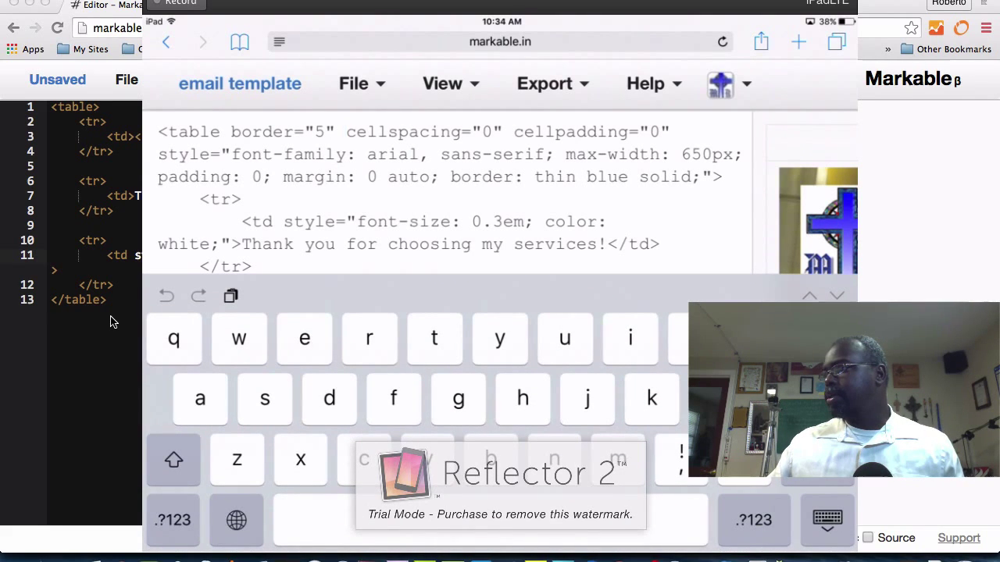
Choose File > Open to list the saved documents, including the email template.
{"action": "left_click", "coordinate": [173, 459]}
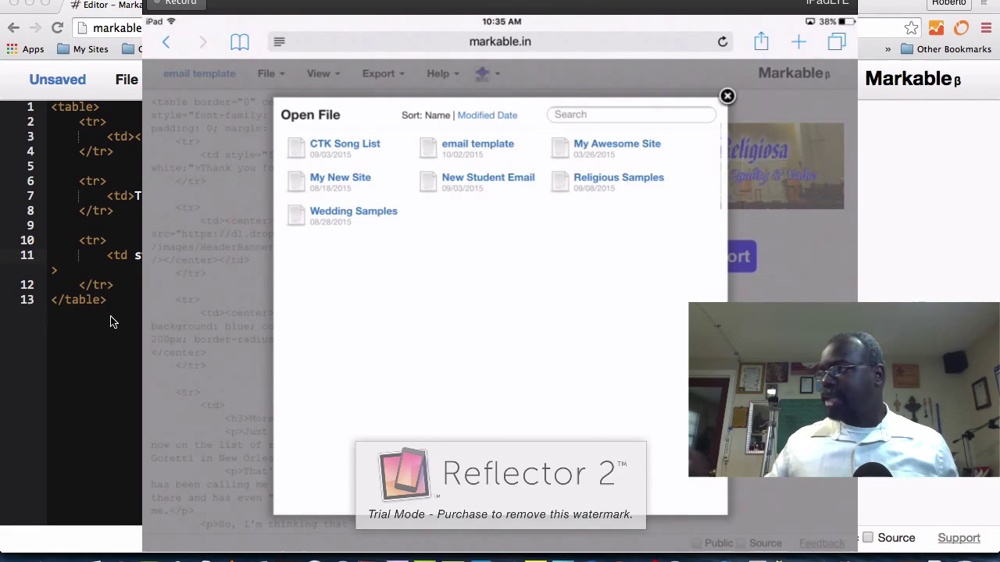
Open CTK Song List and replace 'September' with 'October' in the h1 heading.
{"action": "left_click", "coordinate": [344, 148]}
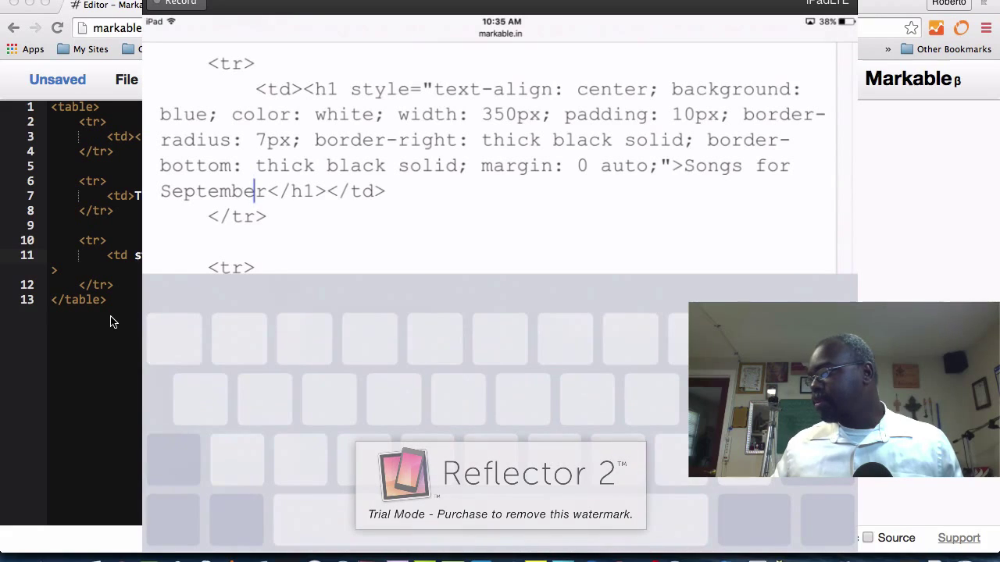
{"action": "key", "text": "backspace"}
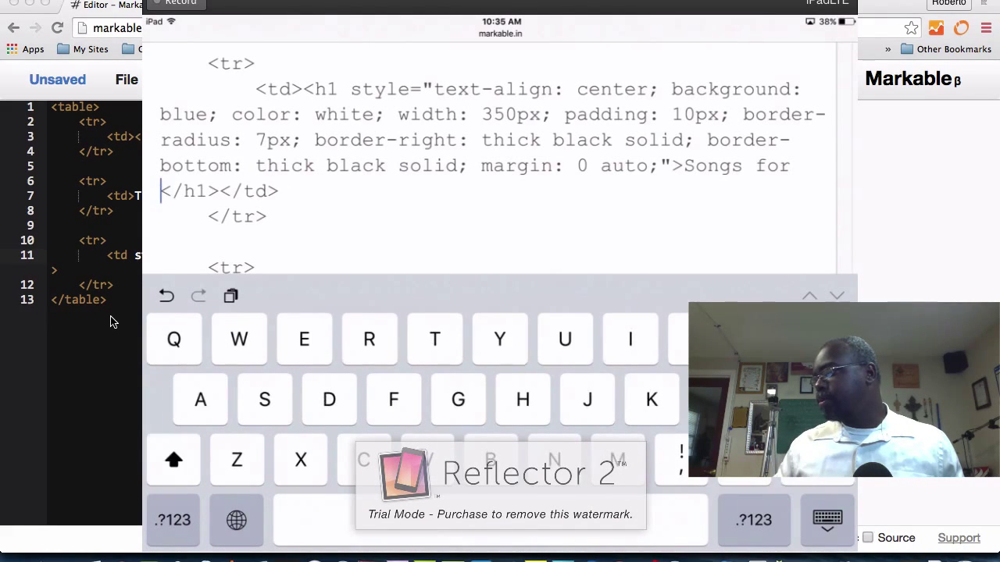
{"action": "type", "text": "Octo"}
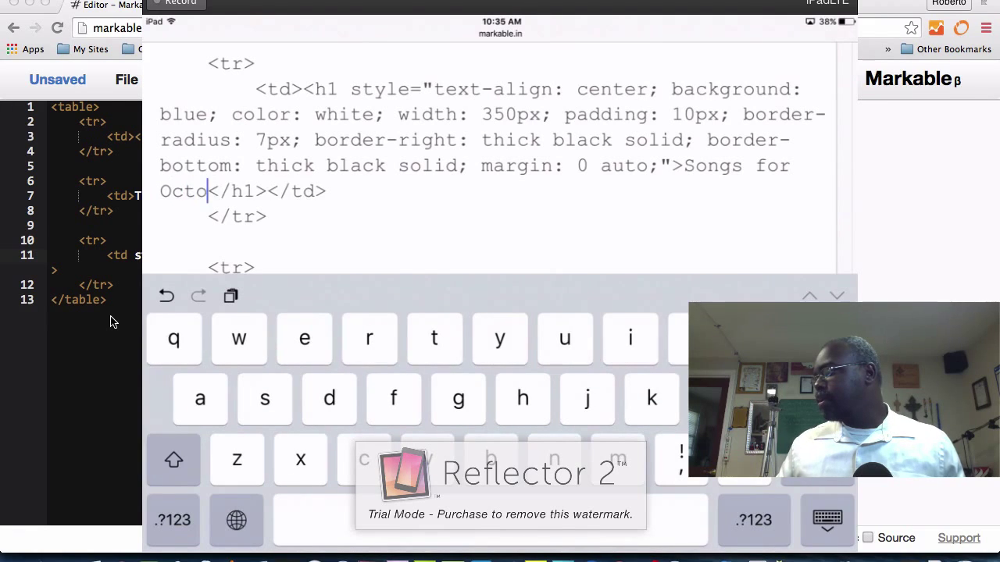
{"action": "type", "text": "ber"}
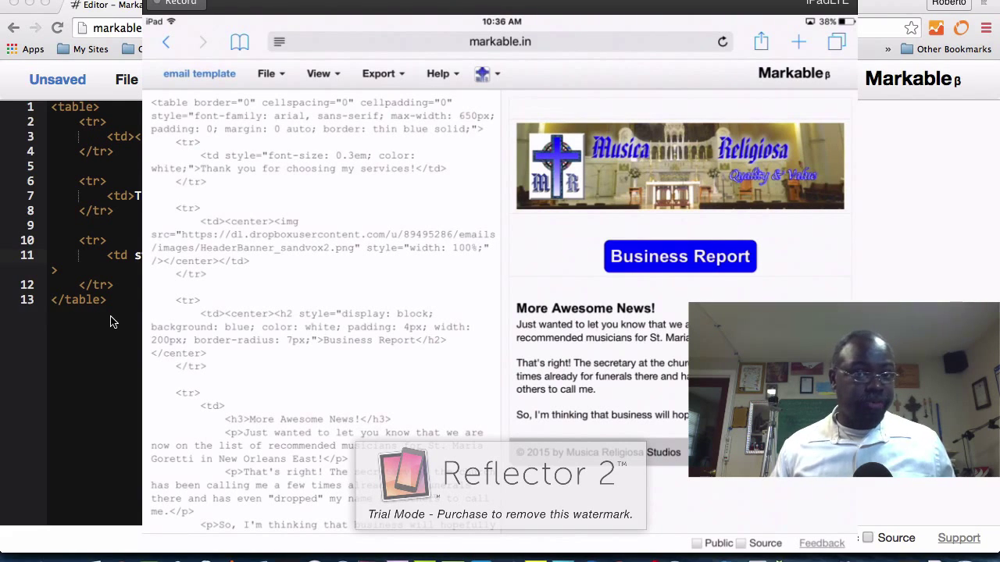
Reopen CTK Song List to check the October heading, then return to the saved documents list.
{"action": "left_click", "coordinate": [266, 72]}
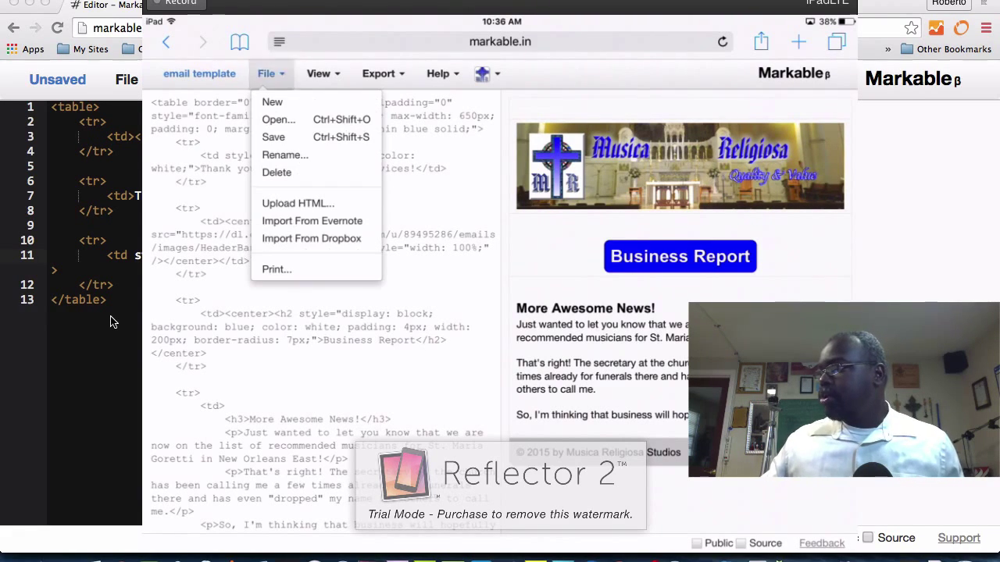
{"action": "left_click", "coordinate": [279, 119]}
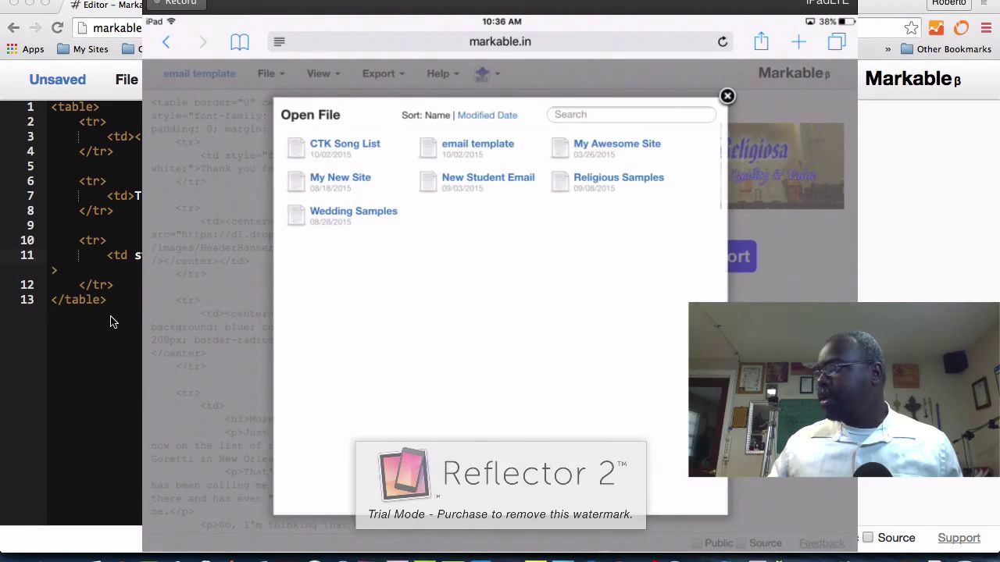
{"action": "left_click", "coordinate": [345, 148]}
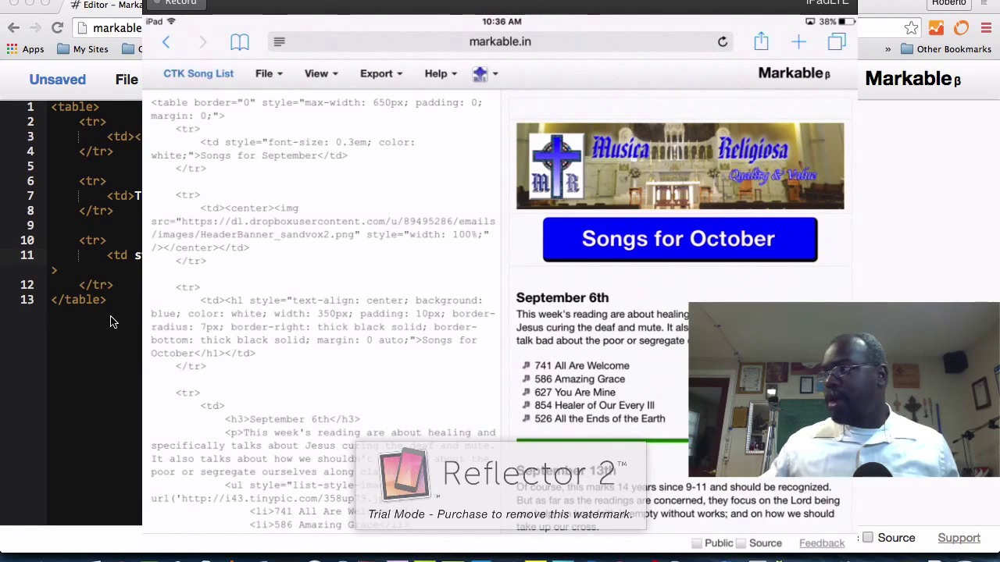
{"action": "left_click", "coordinate": [265, 73]}
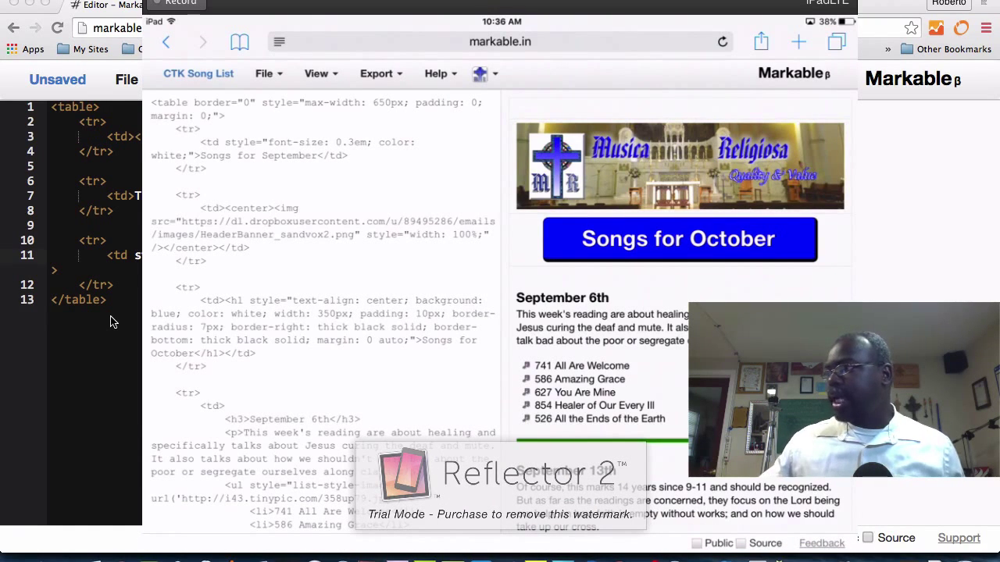
{"action": "left_click", "coordinate": [263, 73]}
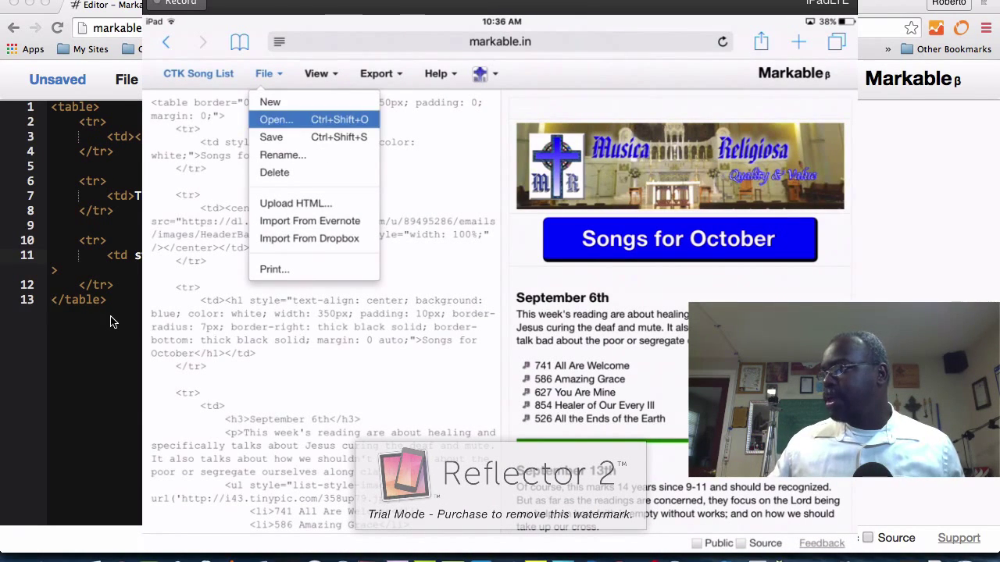
{"action": "left_click", "coordinate": [276, 119]}
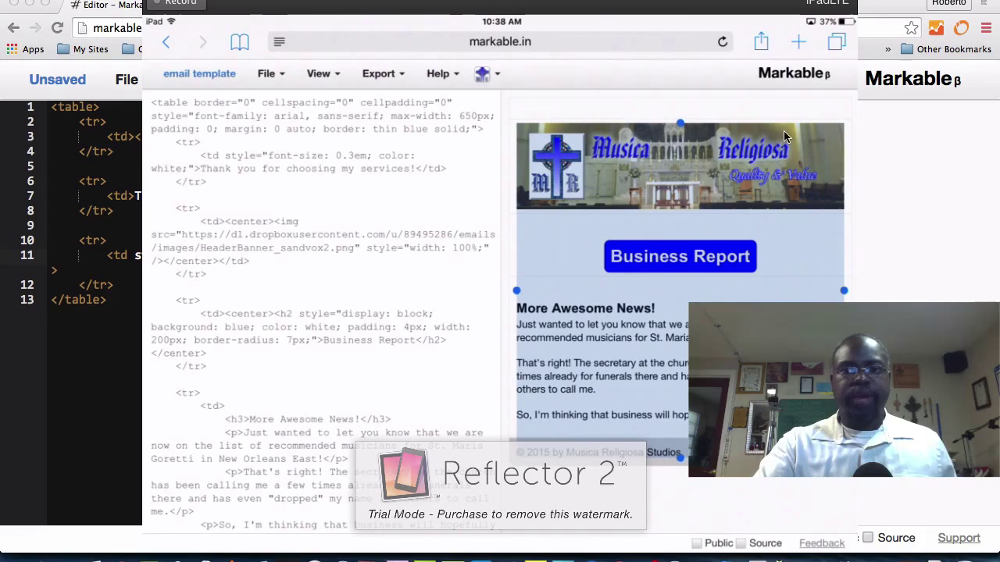
{"action": "mouse_move", "coordinate": [545, 288]}
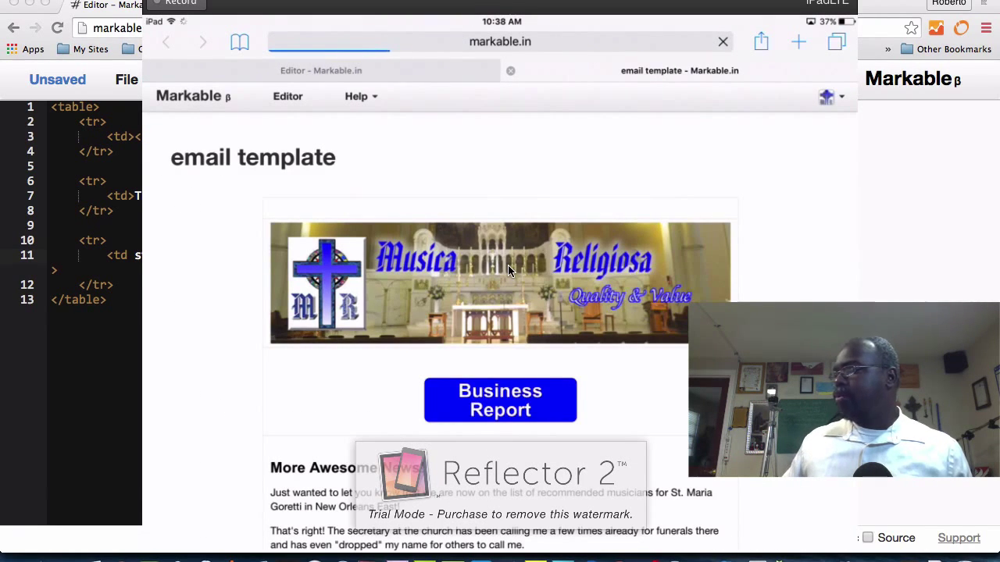
Scroll through the email template's rendered page in the new browser tab.
{"action": "scroll", "scroll_direction": "down", "scroll_amount": 3}
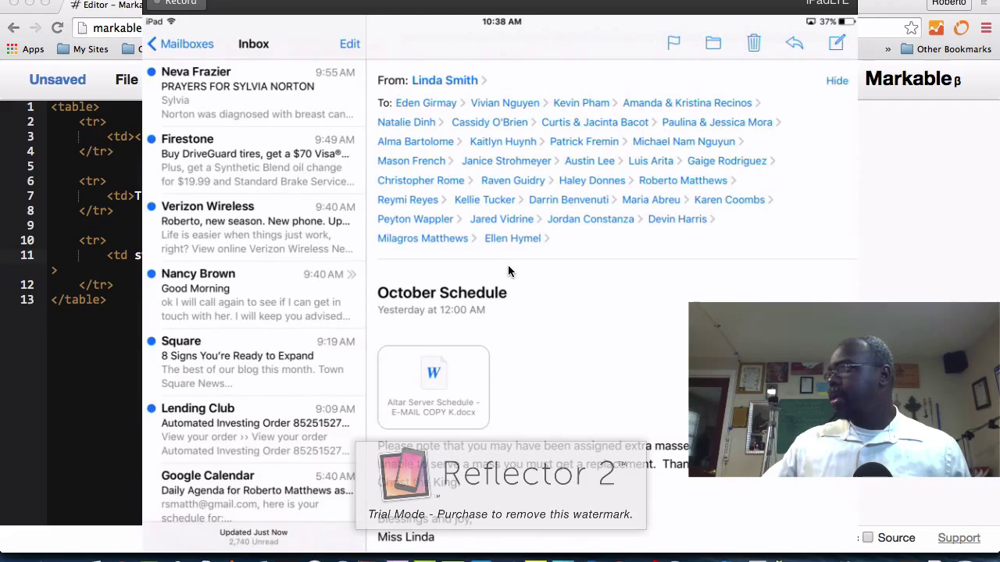
Compose a new Mail message and paste the Musica Religiosa business report into its body.
{"action": "left_click", "coordinate": [837, 42]}
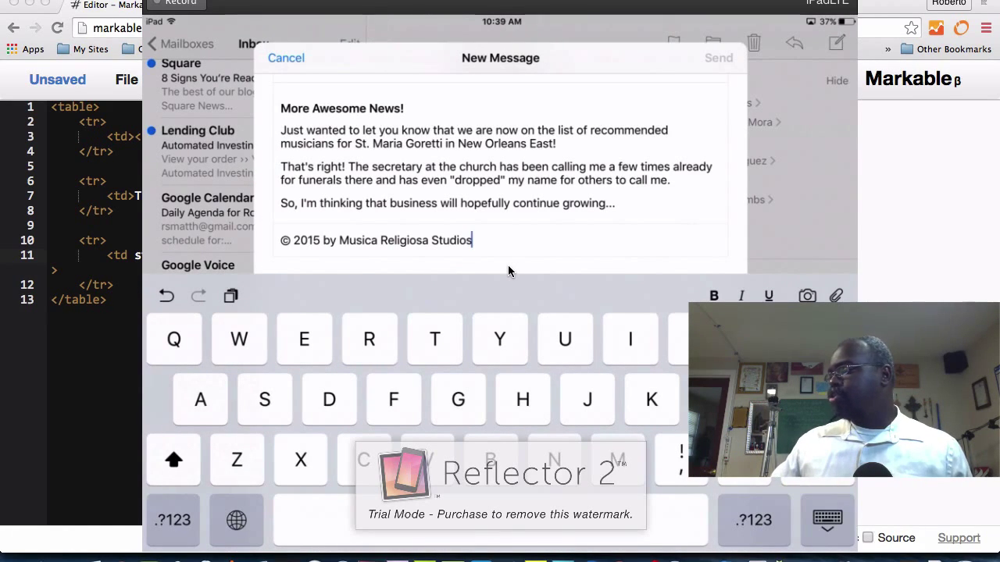
{"action": "left_click", "coordinate": [173, 520]}
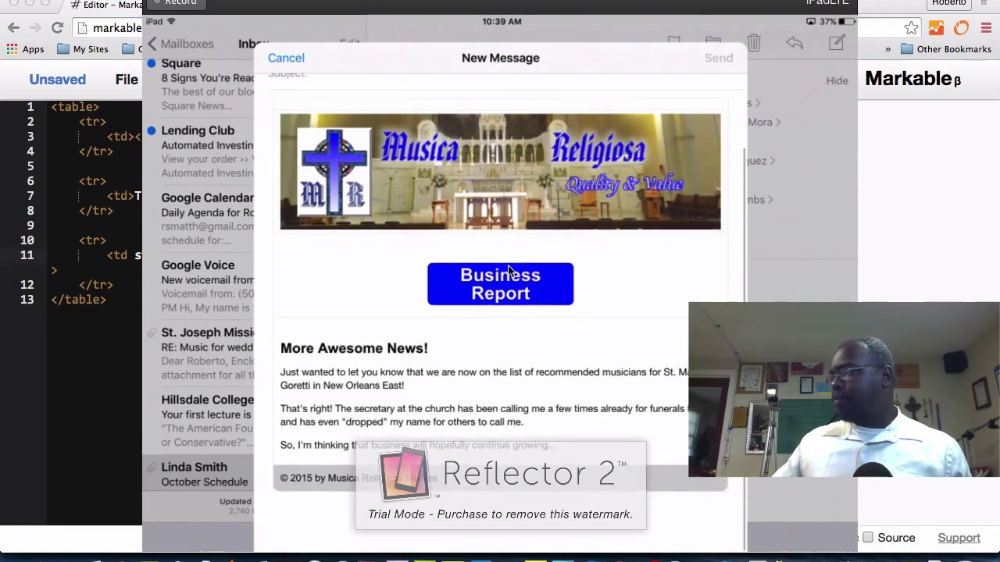
{"action": "scroll", "scroll_direction": "down", "scroll_amount": 3}
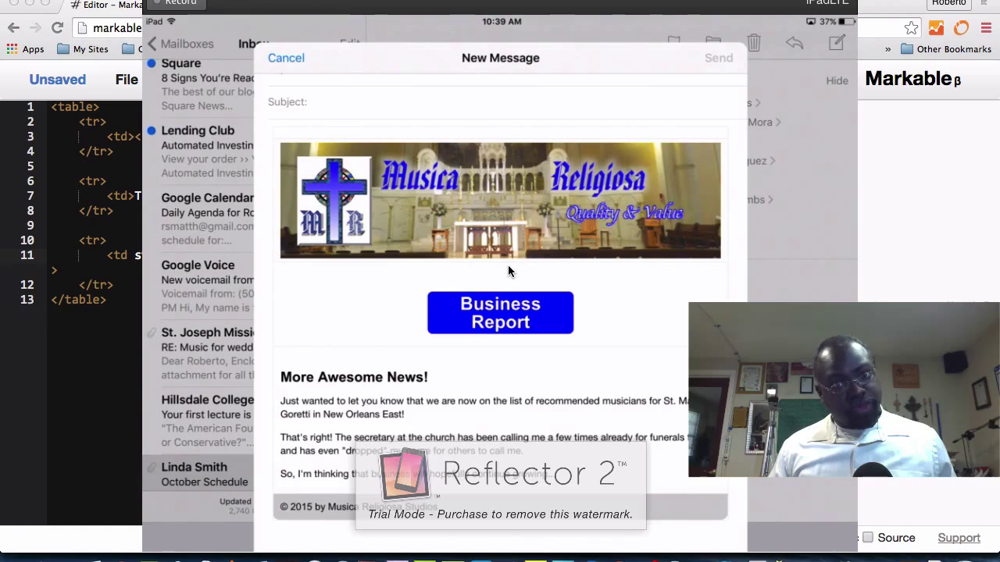